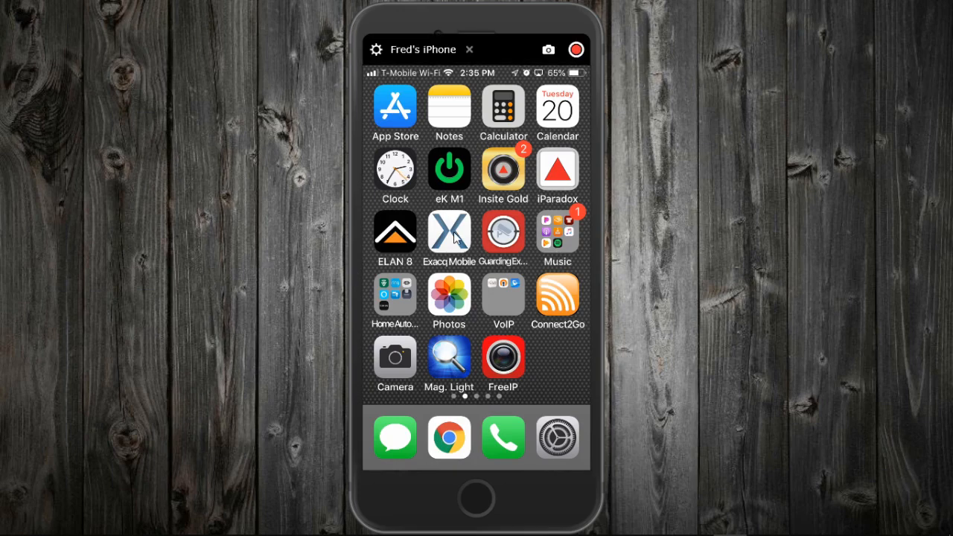
Step: Launch Exacq Mobile from the iOS home screen to its Configuration page
left_click(449, 231)
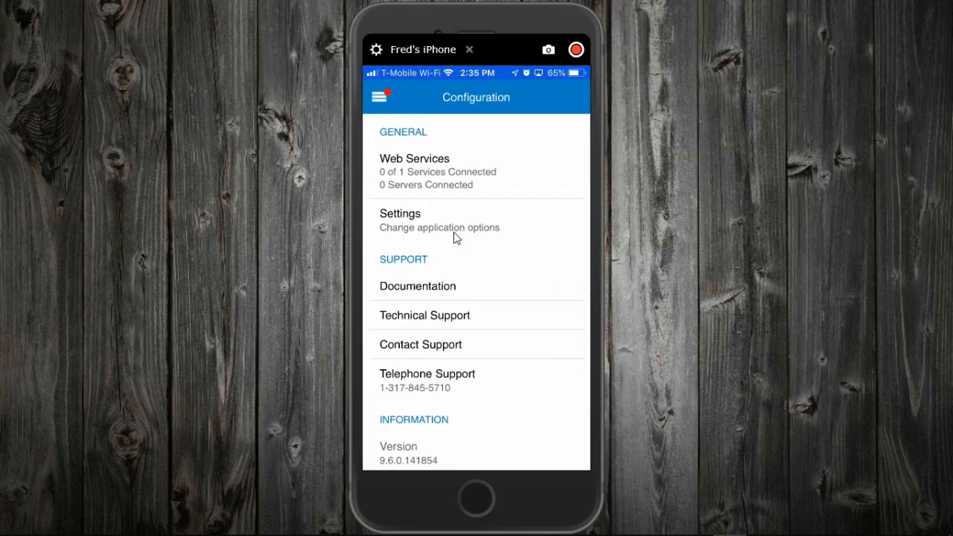
mouse_move(439, 184)
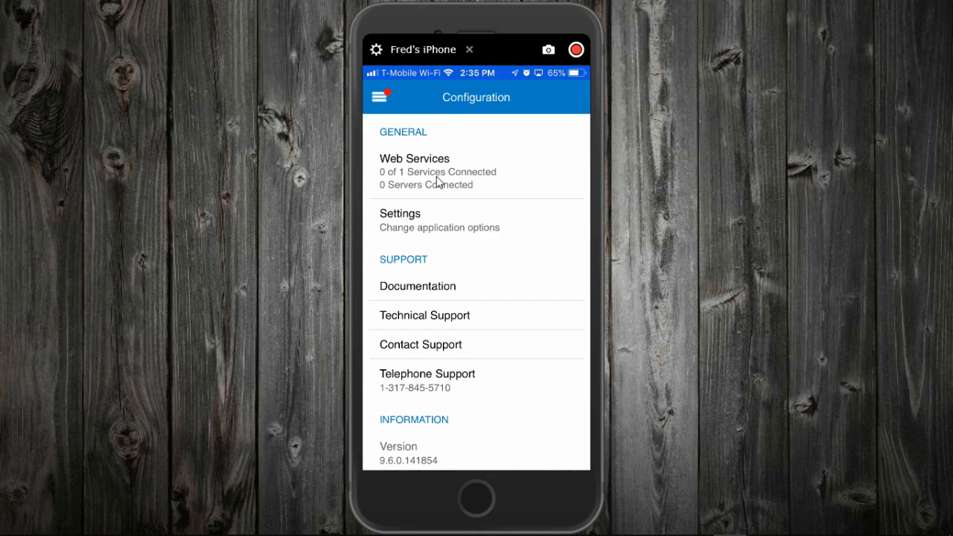
Step: Open Web Services and start a new web service named 'office'
left_click(414, 171)
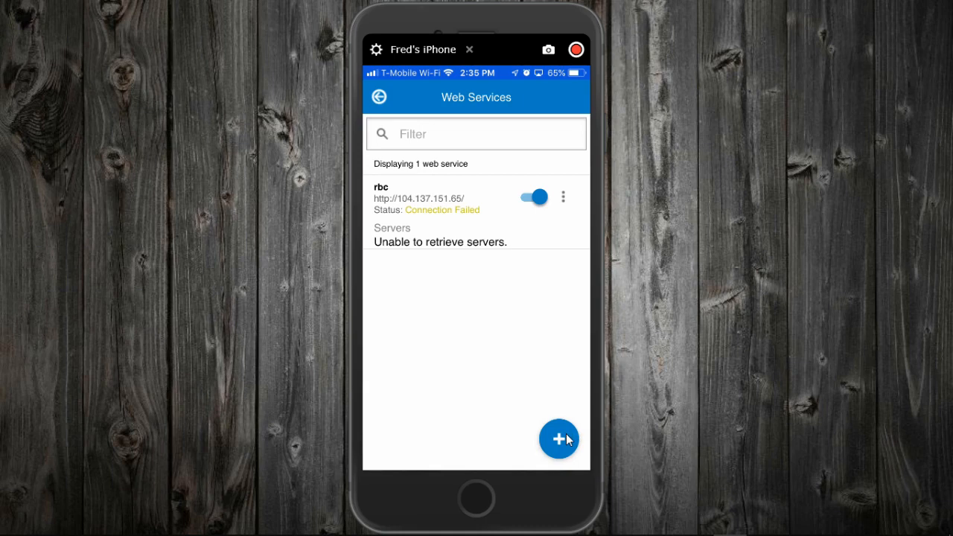
left_click(559, 439)
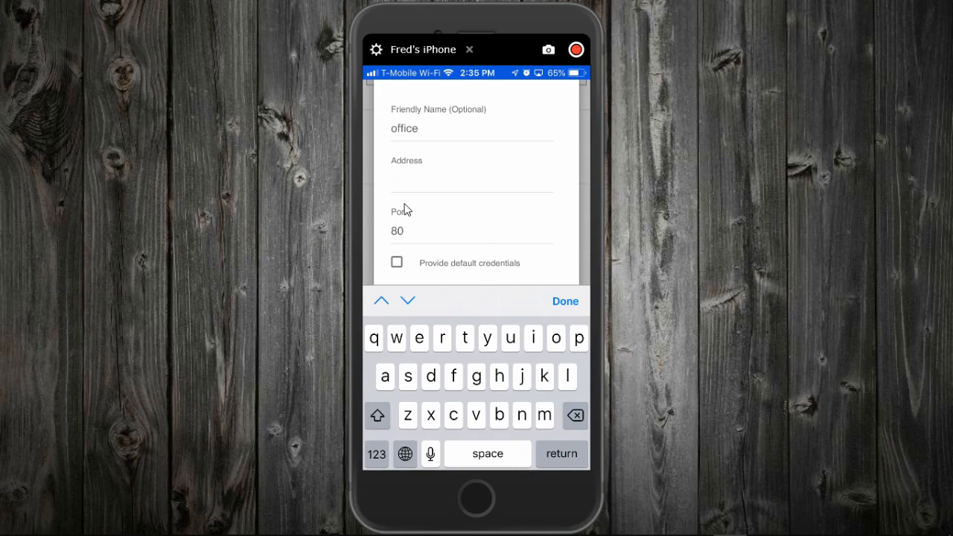
Step: Enter address 173.198.111.244 for the office service and apply it
left_click(471, 179)
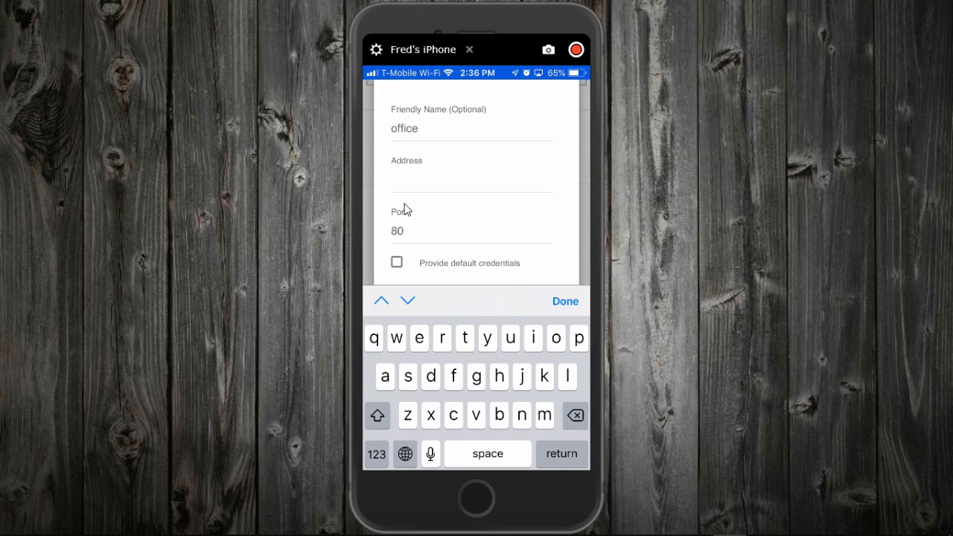
type("173.1")
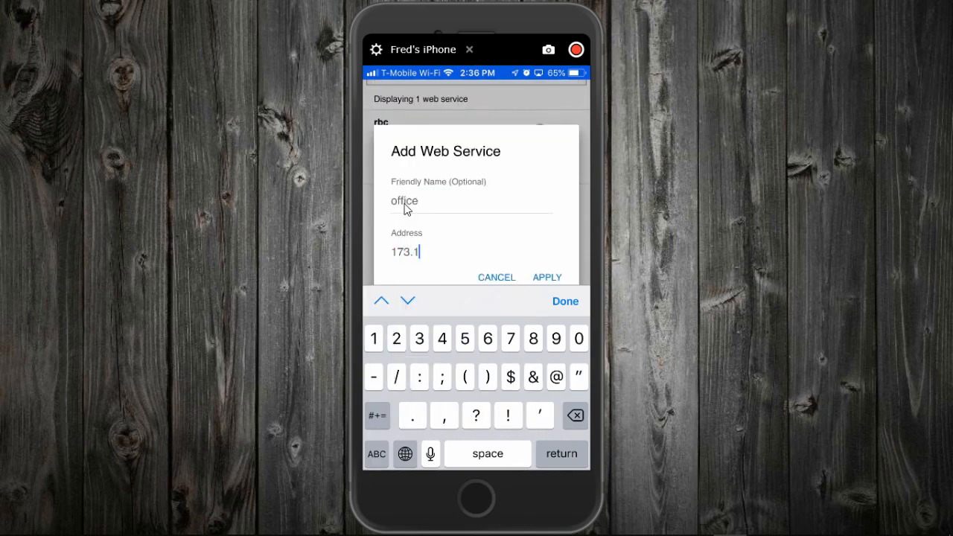
type("98.")
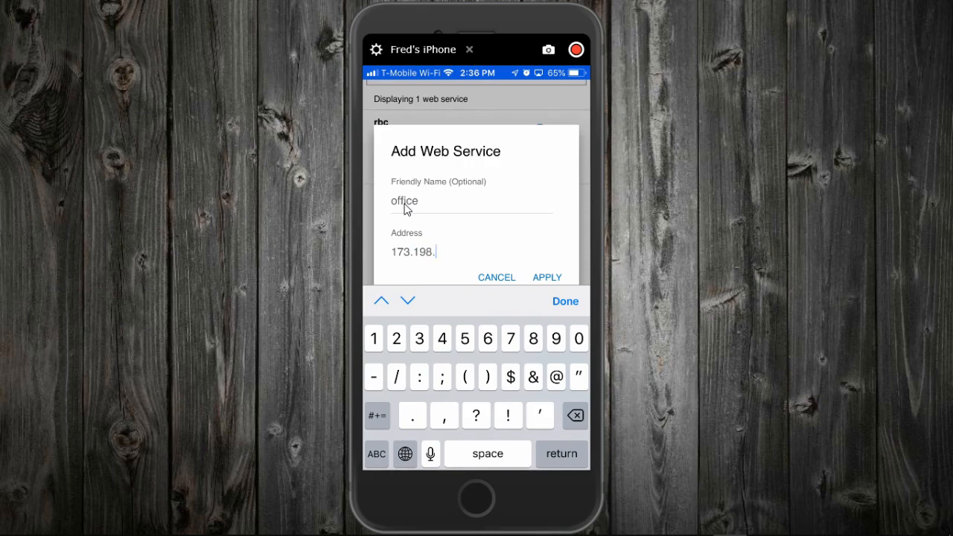
type("111.")
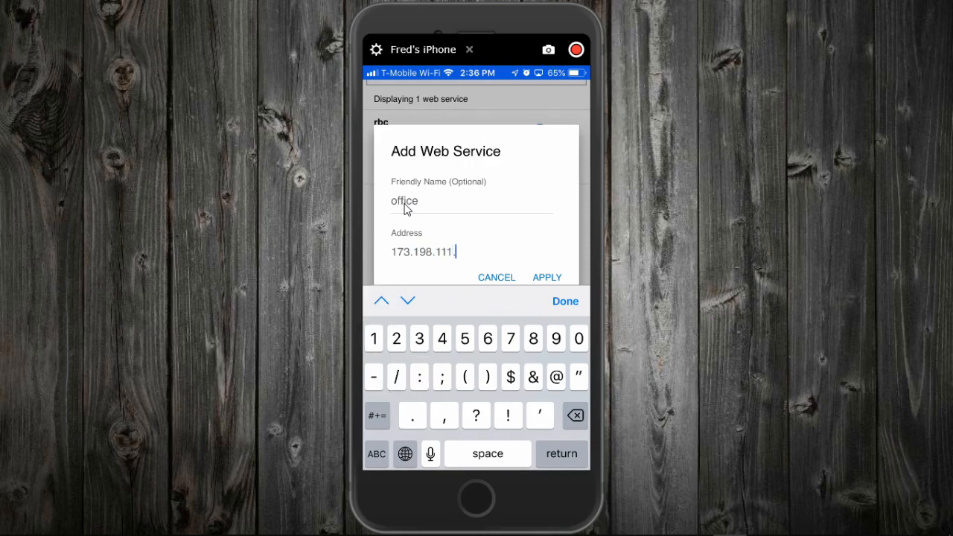
type("244")
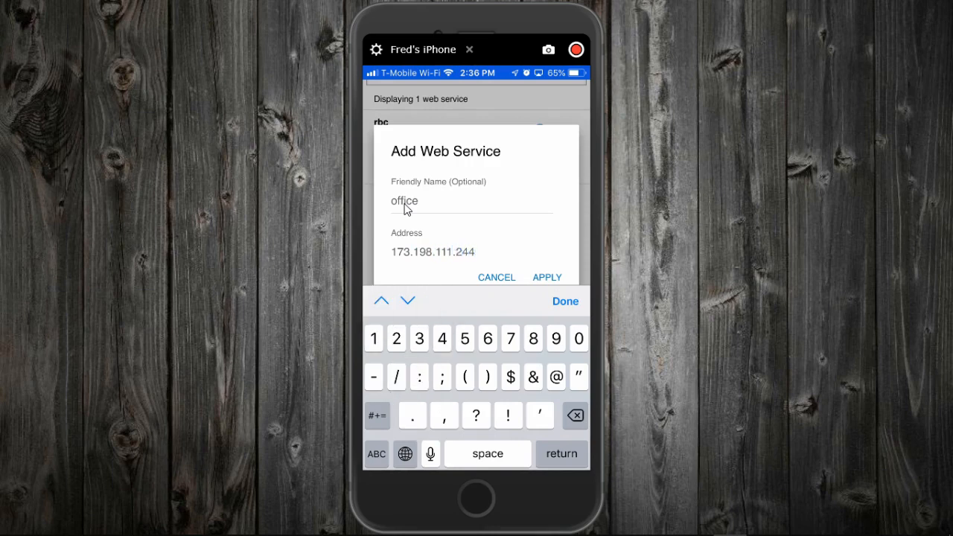
left_click(565, 301)
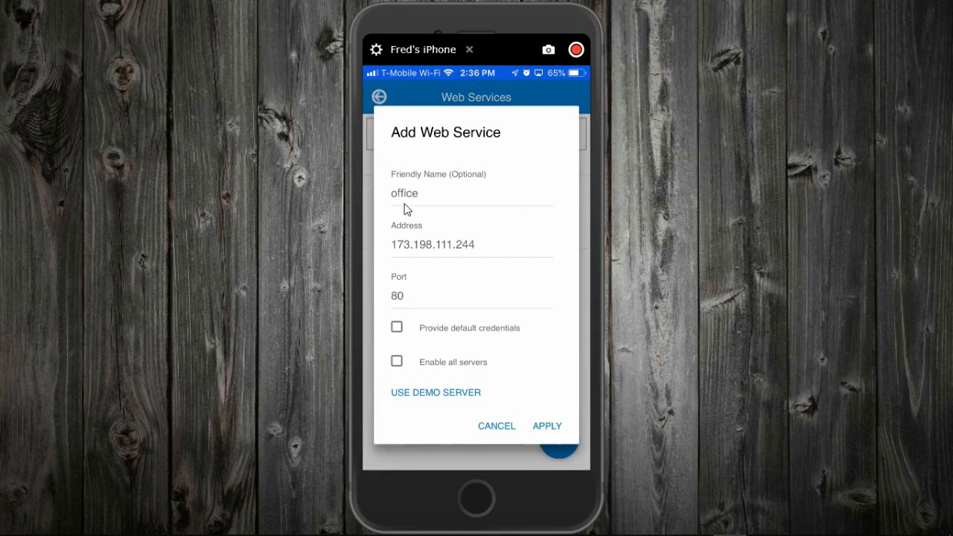
left_click(546, 426)
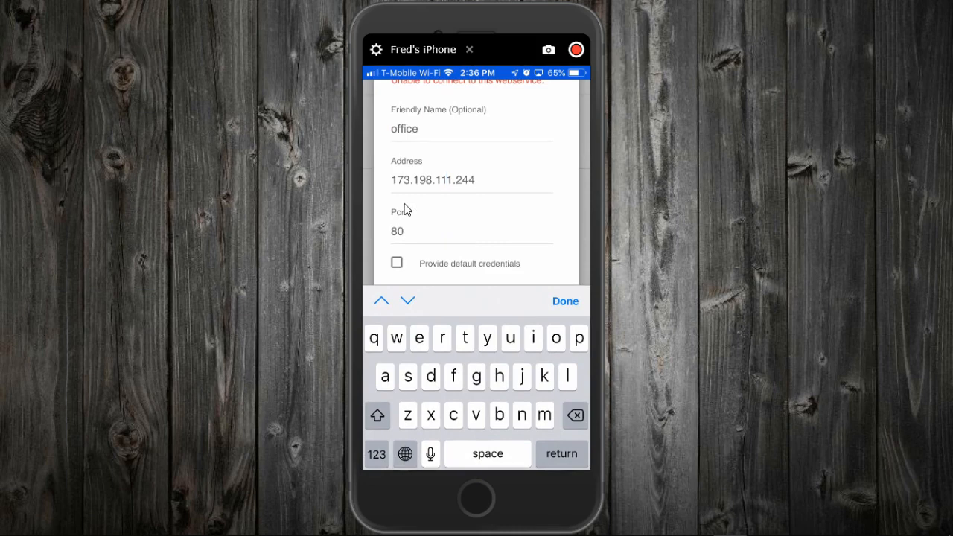
Step: Correct the office service address to 173.198.110.244 and apply
left_click(443, 180)
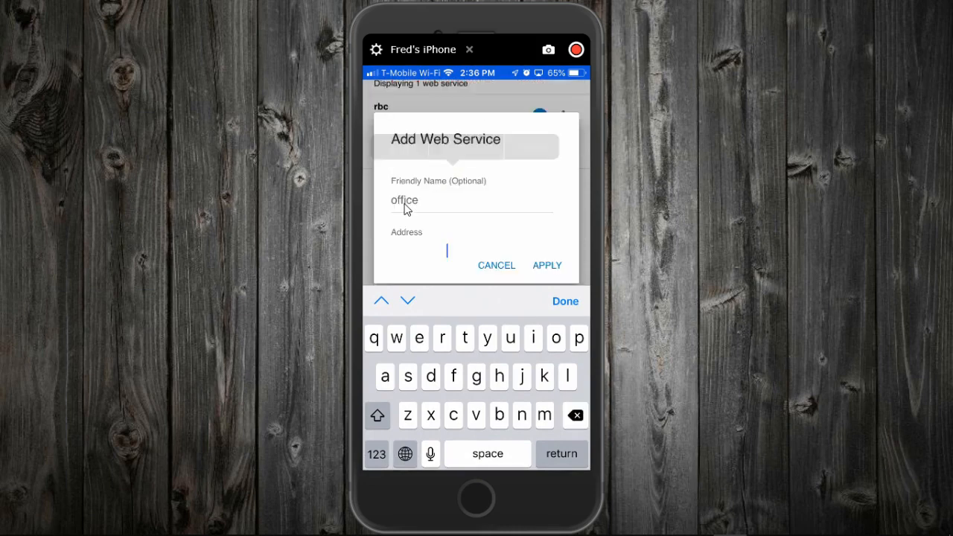
type("173.198.110.244")
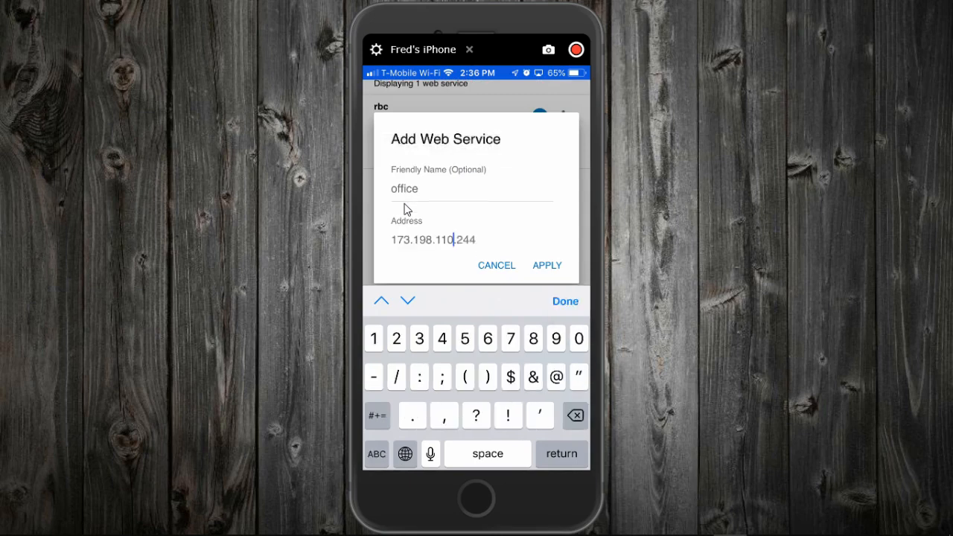
left_click(547, 265)
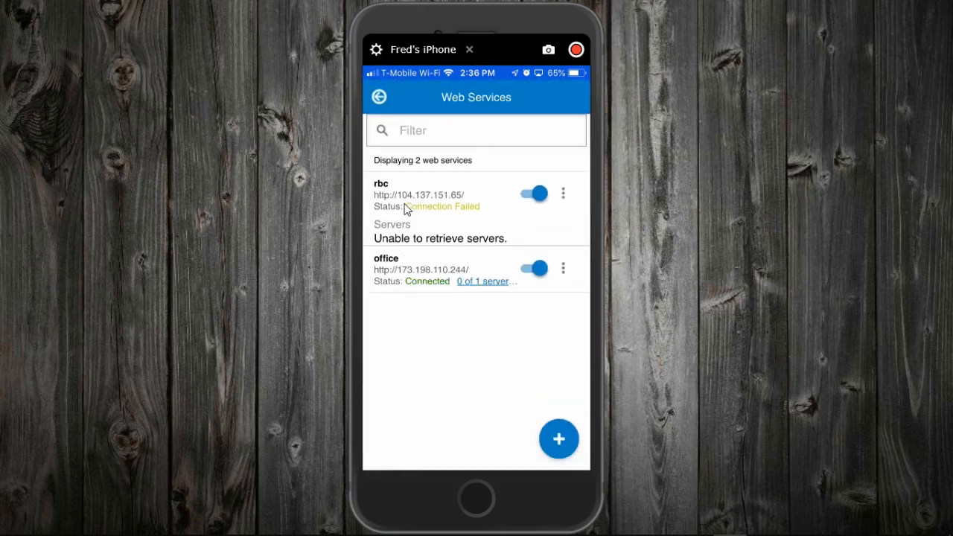
mouse_move(418, 288)
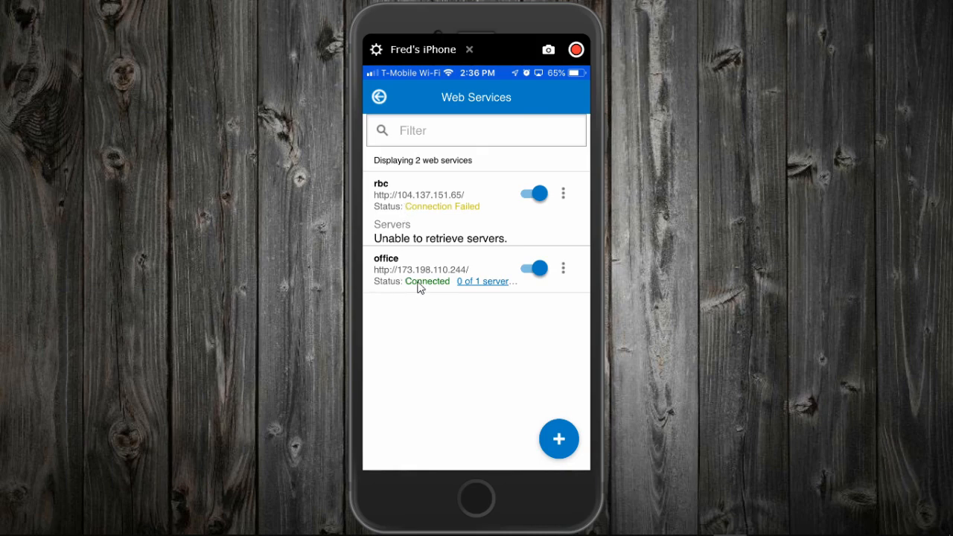
mouse_move(476, 288)
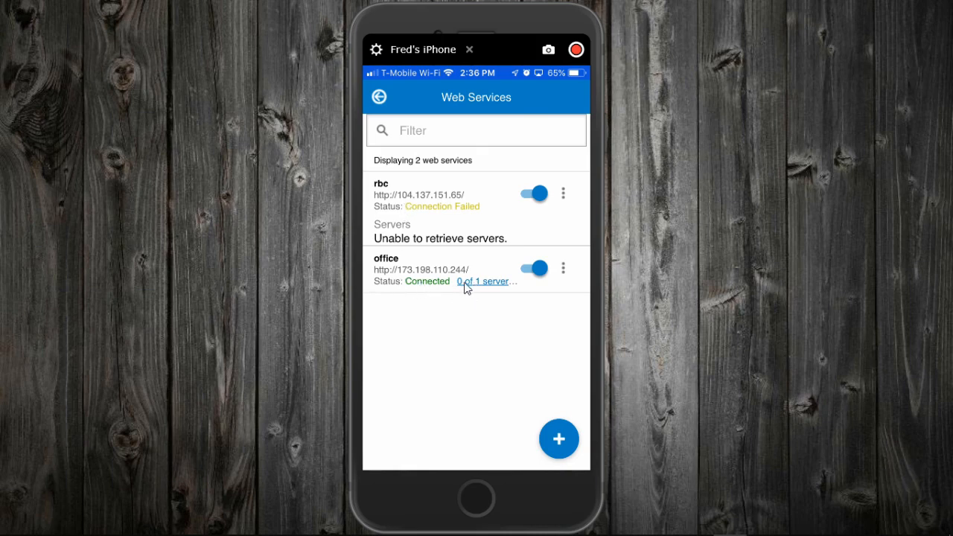
Step: Log in to the secure server under office as 'admin' with its password
left_click(483, 281)
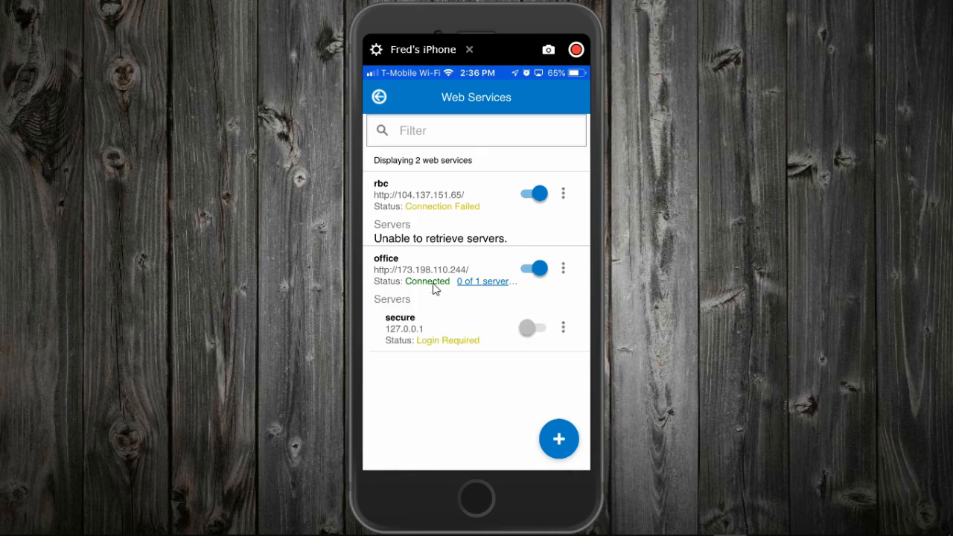
mouse_move(441, 349)
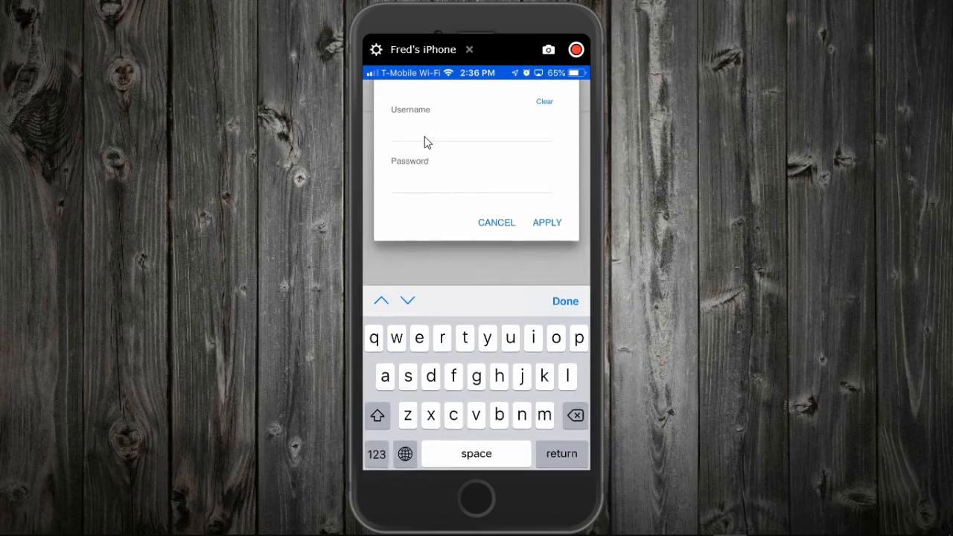
type("a")
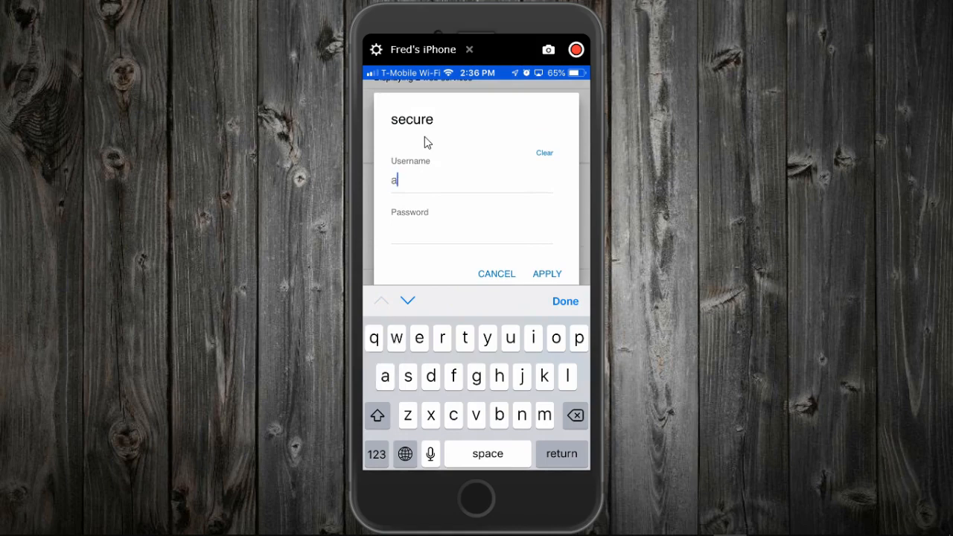
type("dmin")
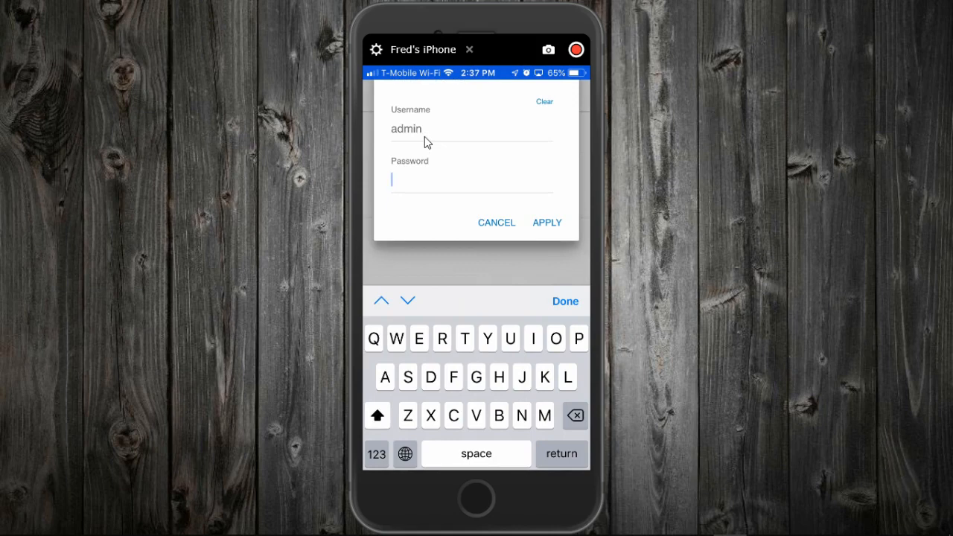
type("password")
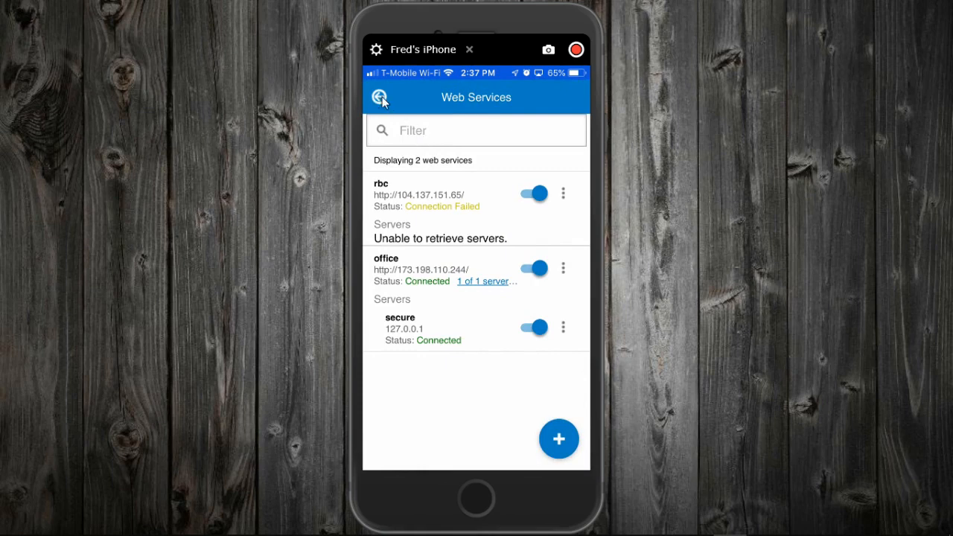
Step: Leave the configuration screens, passing back through the configuration page
left_click(380, 98)
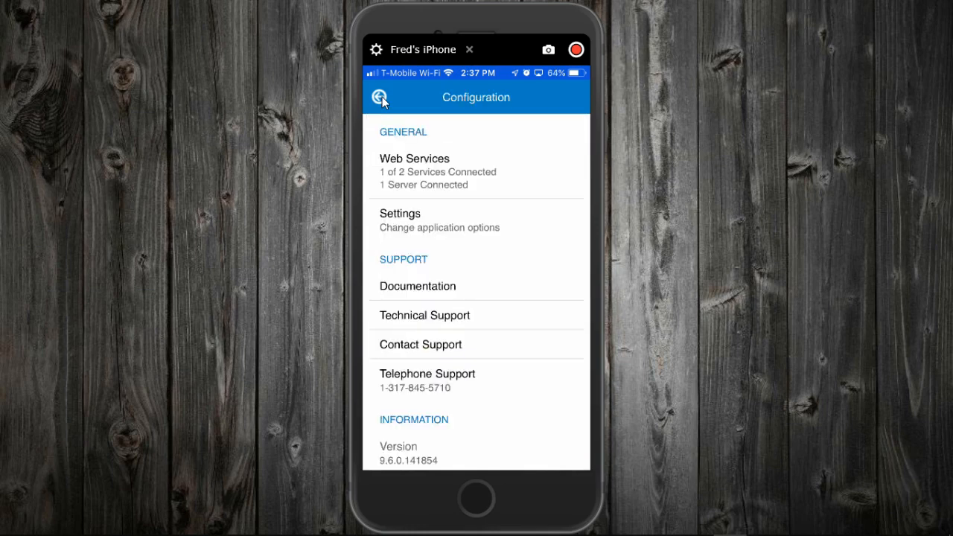
left_click(381, 98)
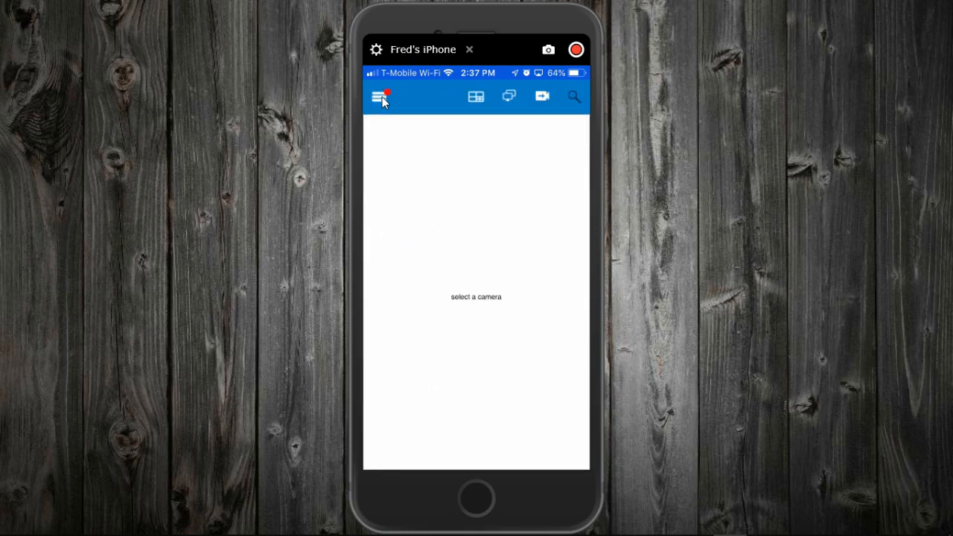
left_click(381, 96)
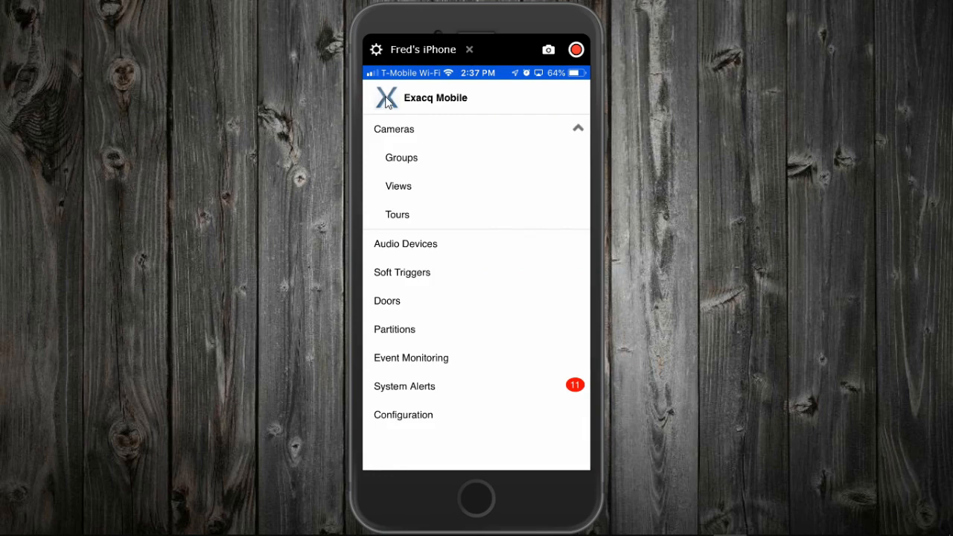
mouse_move(387, 89)
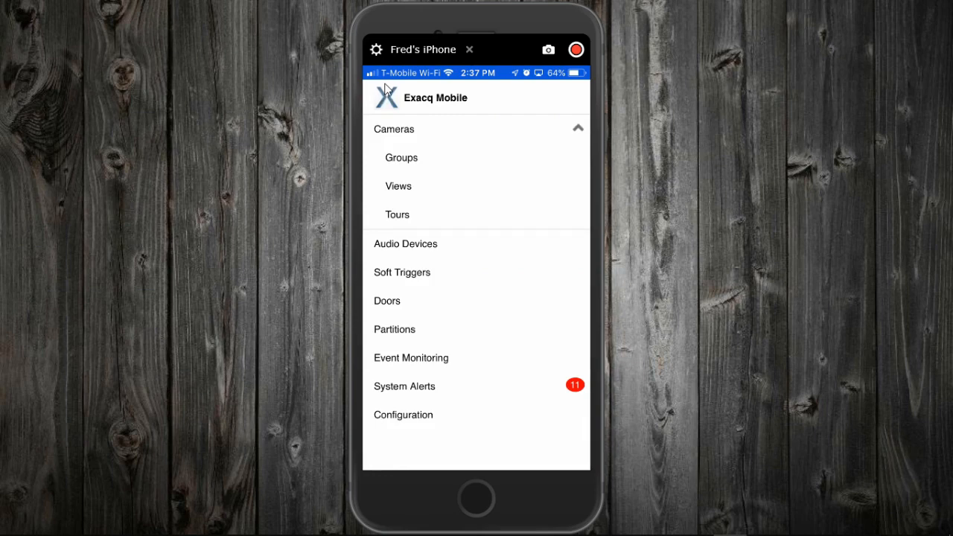
left_click(402, 415)
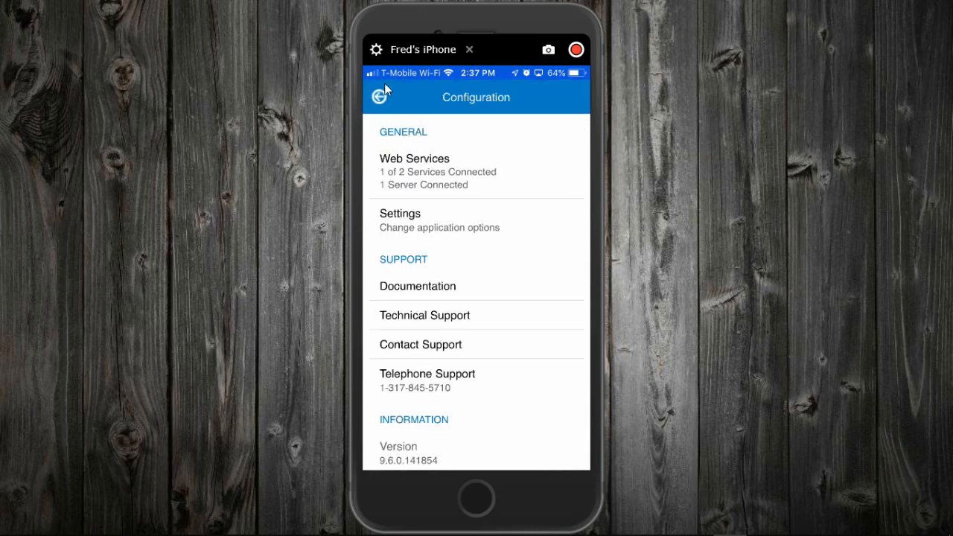
Step: Return to live view and show camera '1A. H st. North 5 meg'
left_click(378, 97)
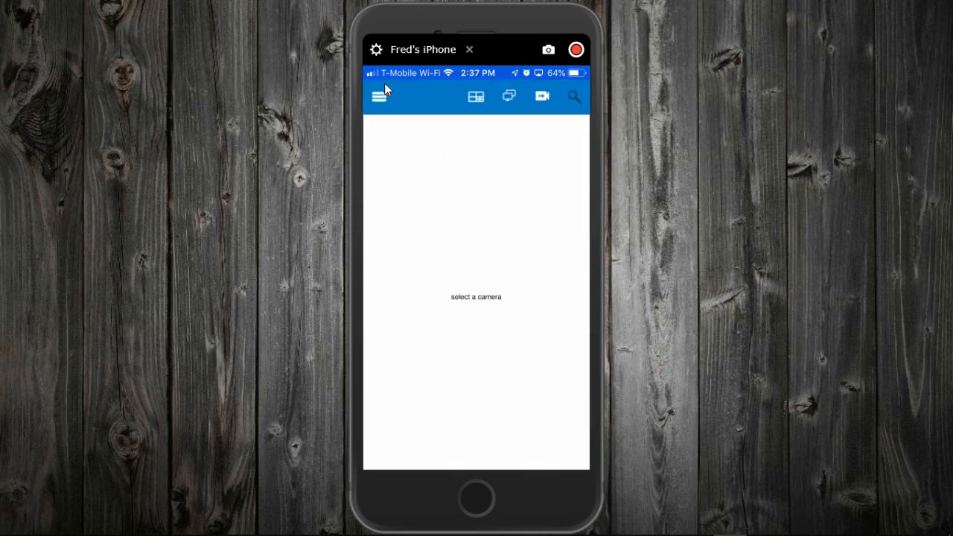
left_click(380, 96)
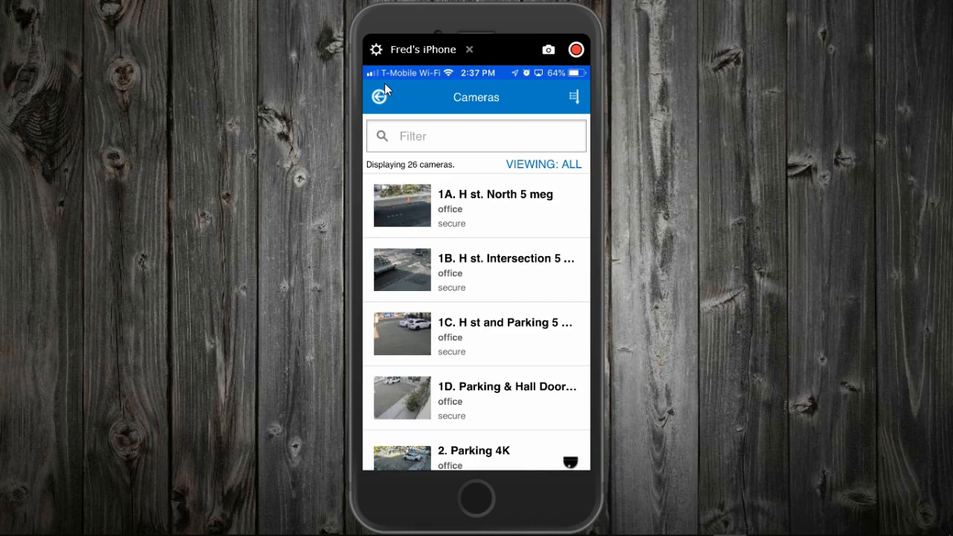
left_click(402, 206)
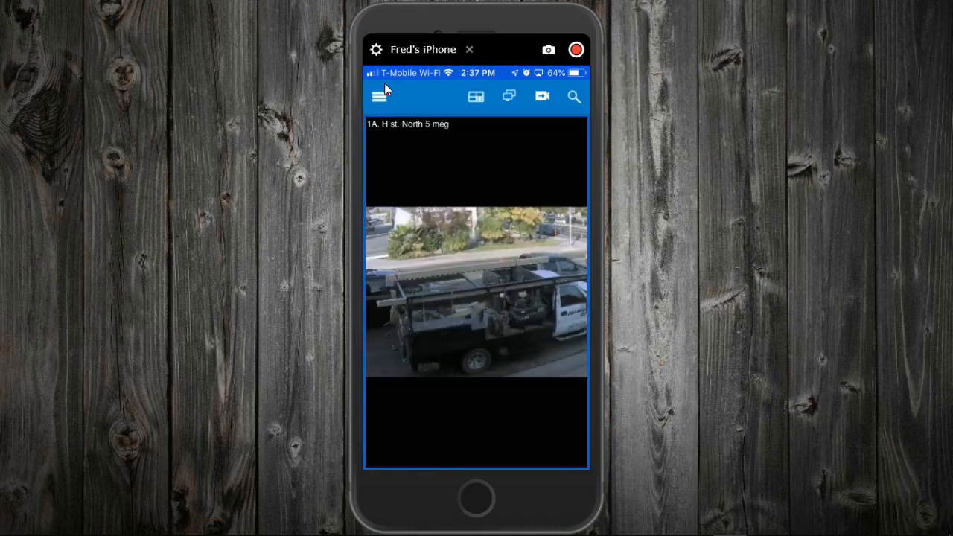